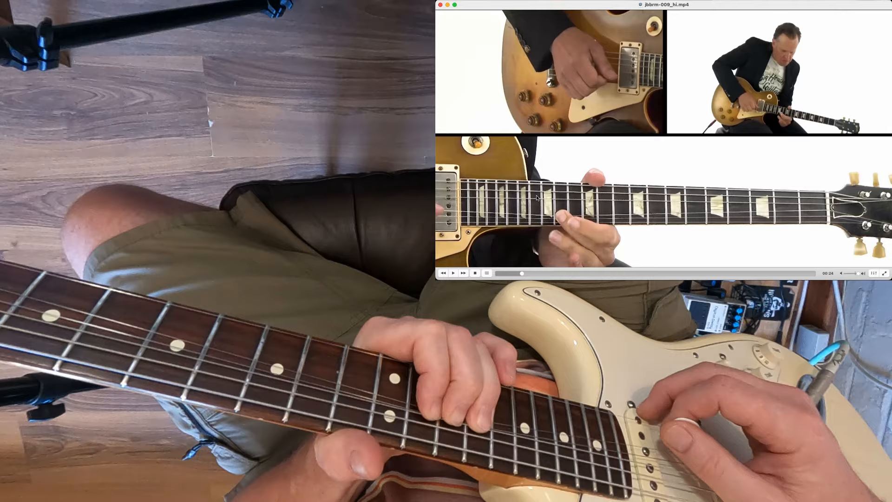
Resume the lesson clip around the 33-second mark using the Play control
left_click(452, 272)
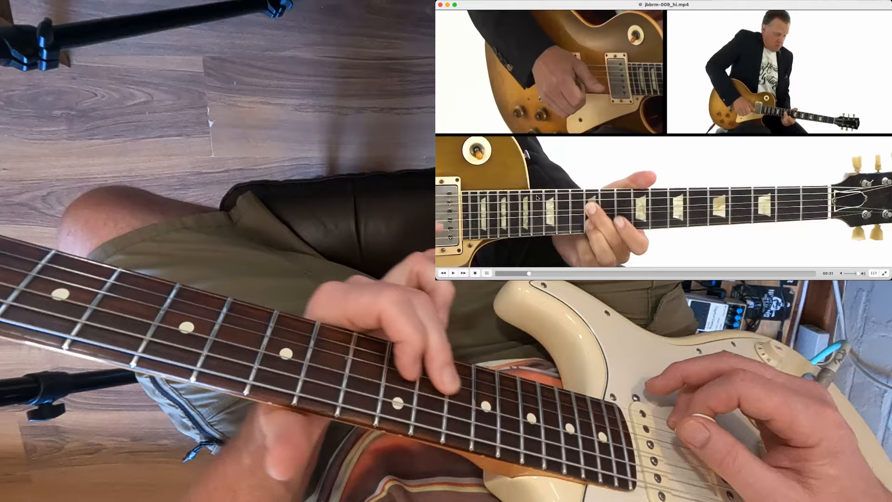
left_click(453, 272)
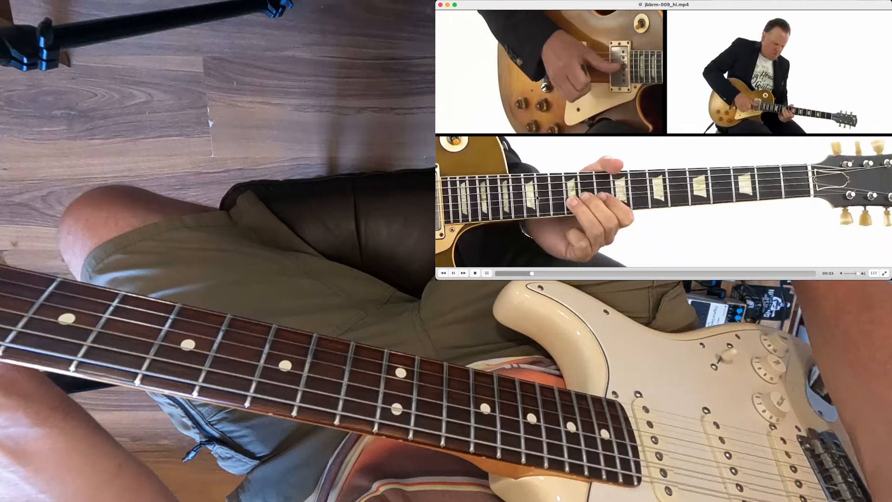